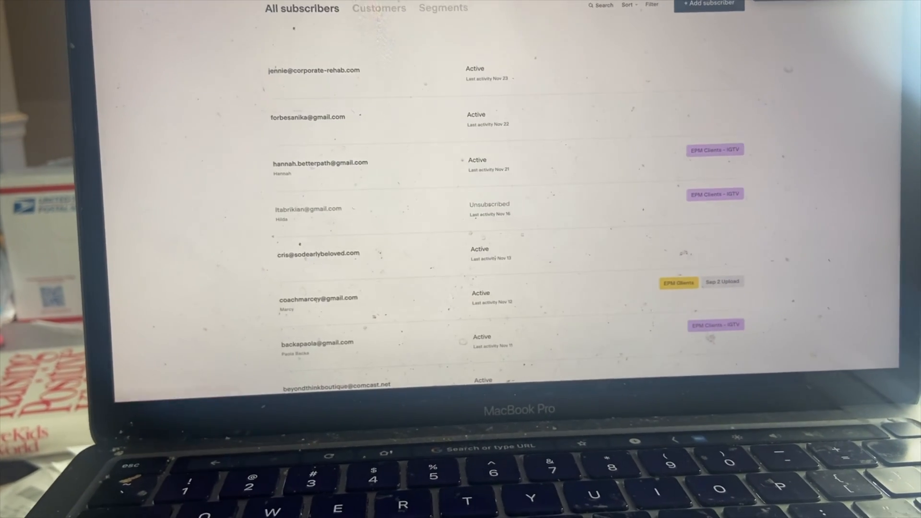
From the Segments list, start a new subscriber segment and enter its name.
click(443, 8)
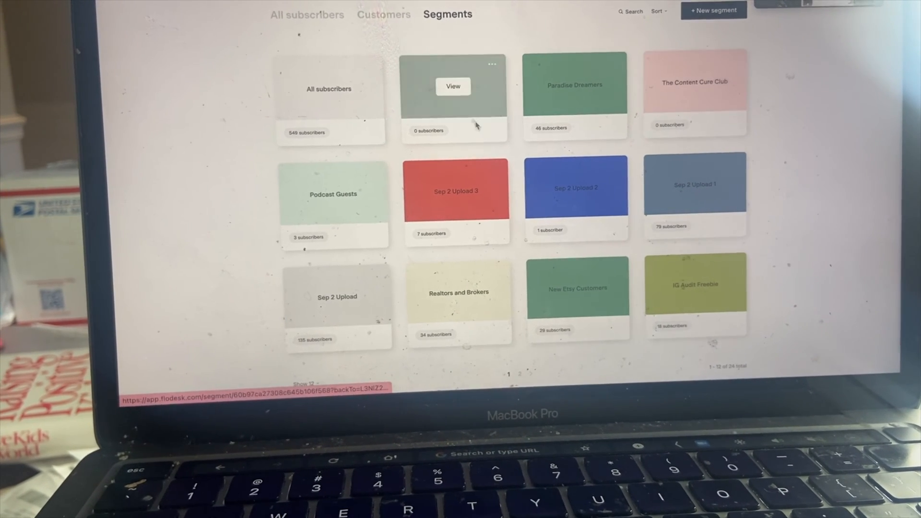
click(453, 87)
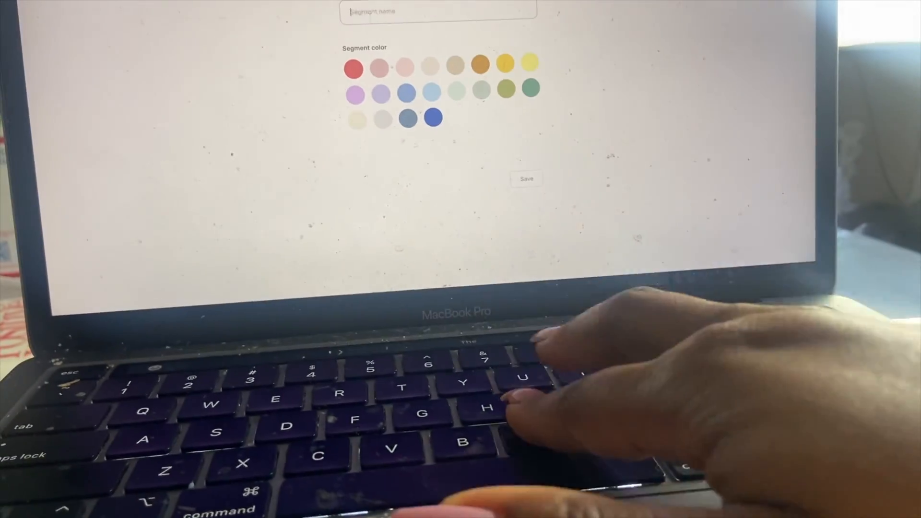
text(new)
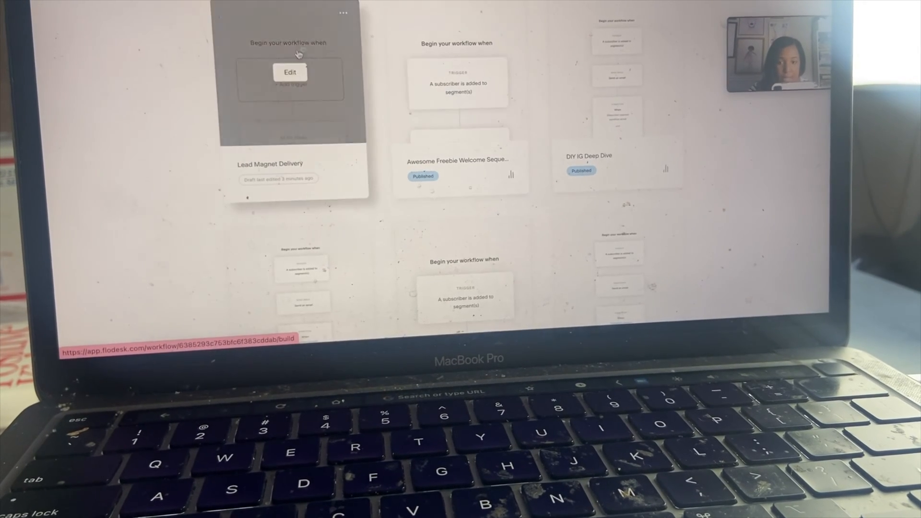
Delete the Lead Magnet Delivery draft workflow and confirm the deletion.
click(343, 13)
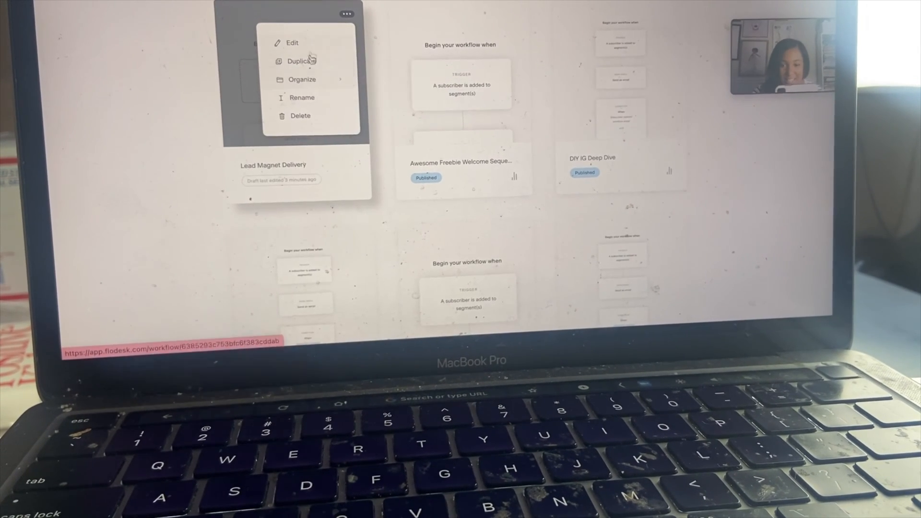
click(300, 116)
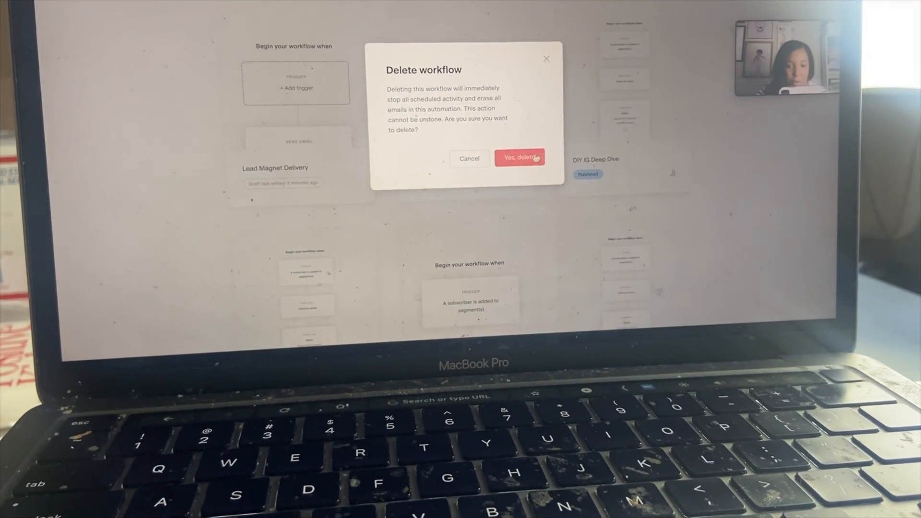
click(519, 157)
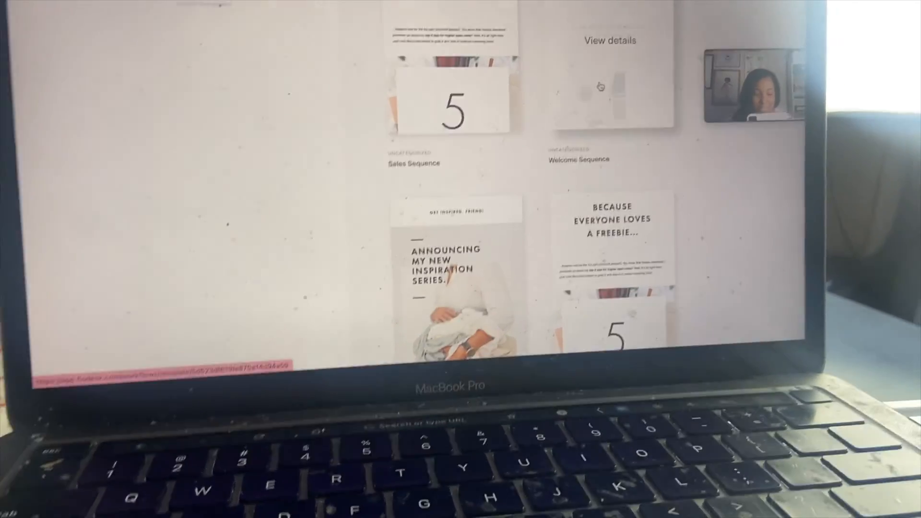
Customize the Lead Magnet Delivery template from the workflow template gallery.
scroll(down, 3)
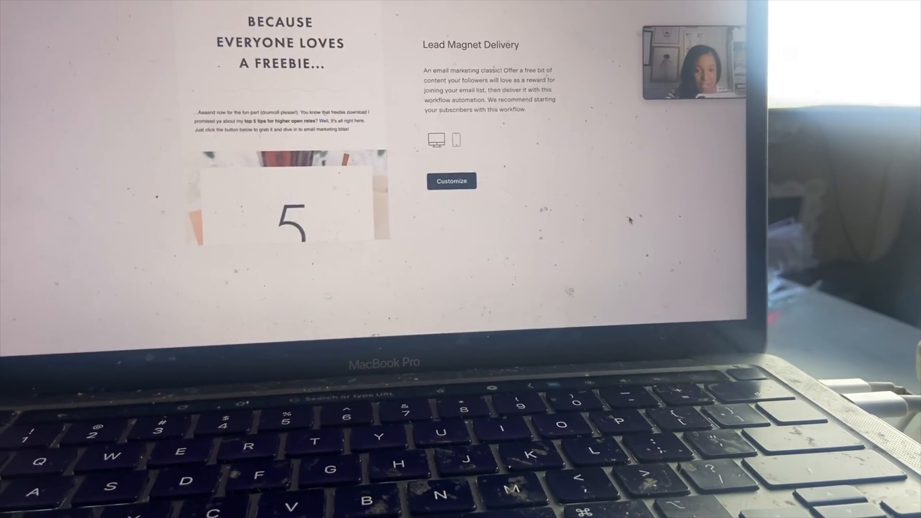
click(451, 181)
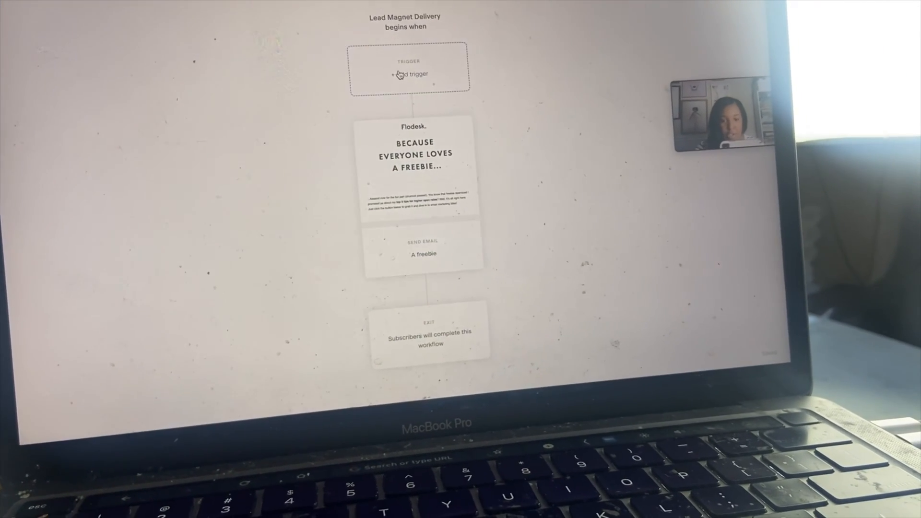
Trigger the workflow when a subscriber joins a segment, and give the email a checklist subject.
click(409, 73)
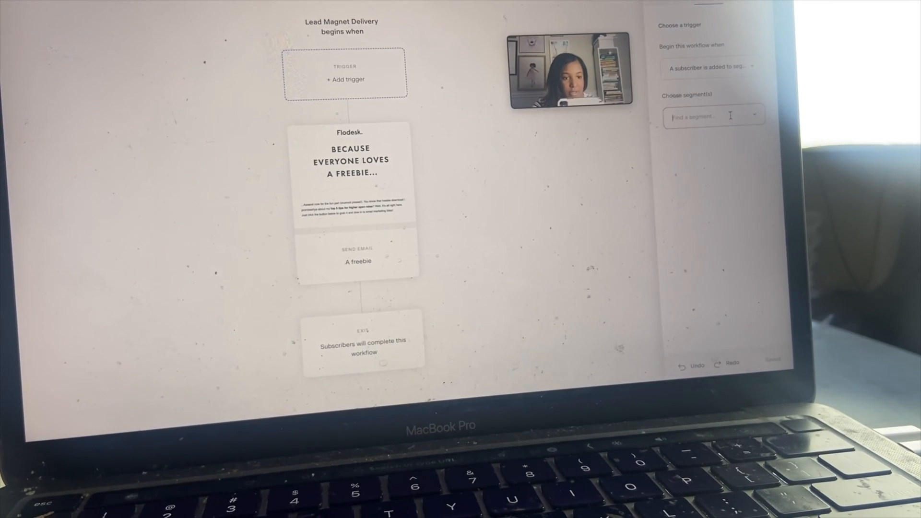
click(713, 116)
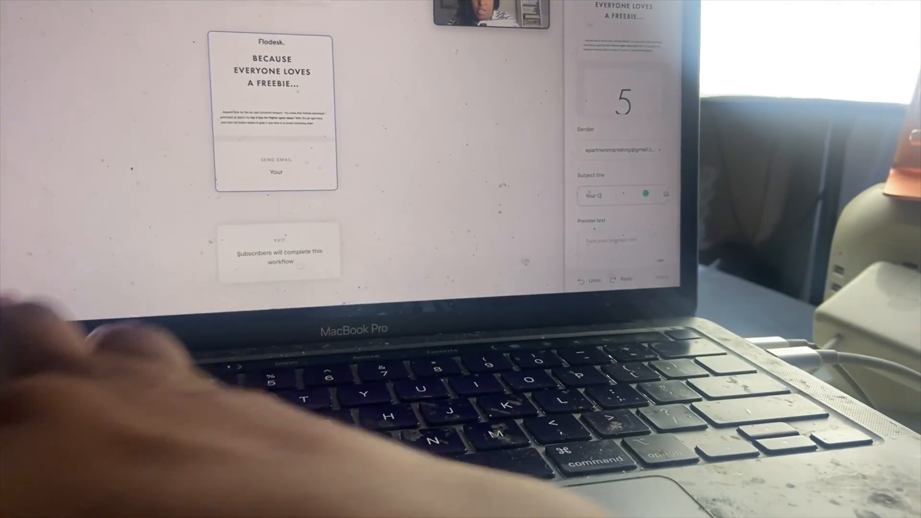
text(hecklist)
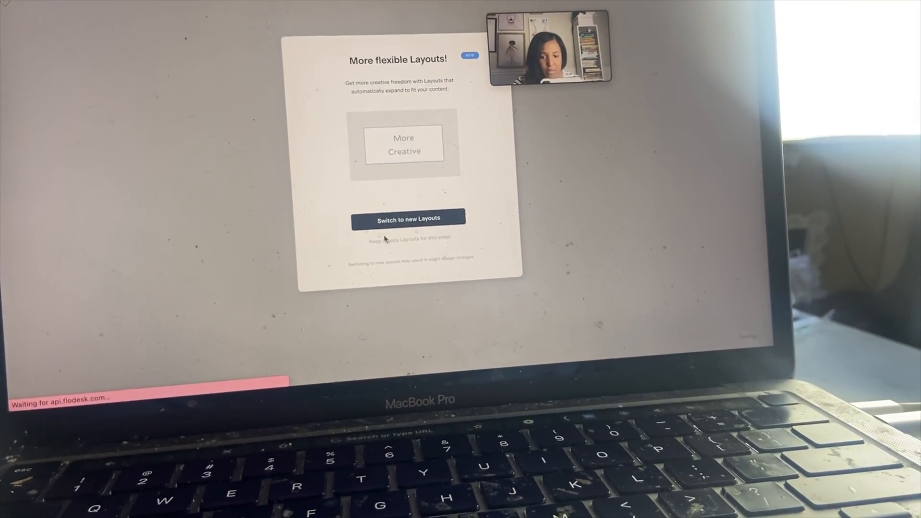
Respond to the 'More flexible Layouts!' prompt about newer email layouts.
click(408, 218)
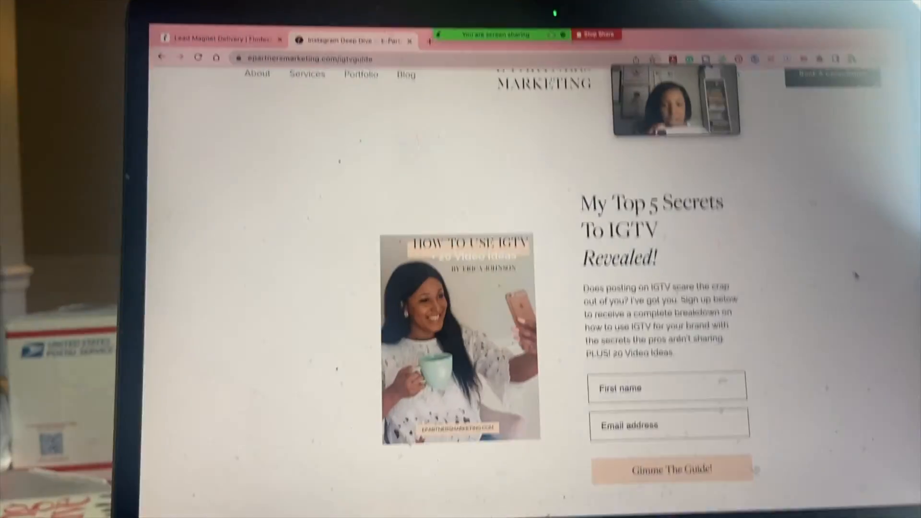
Scroll through the IGTV guide landing page and its sign-up form.
scroll(down, 3)
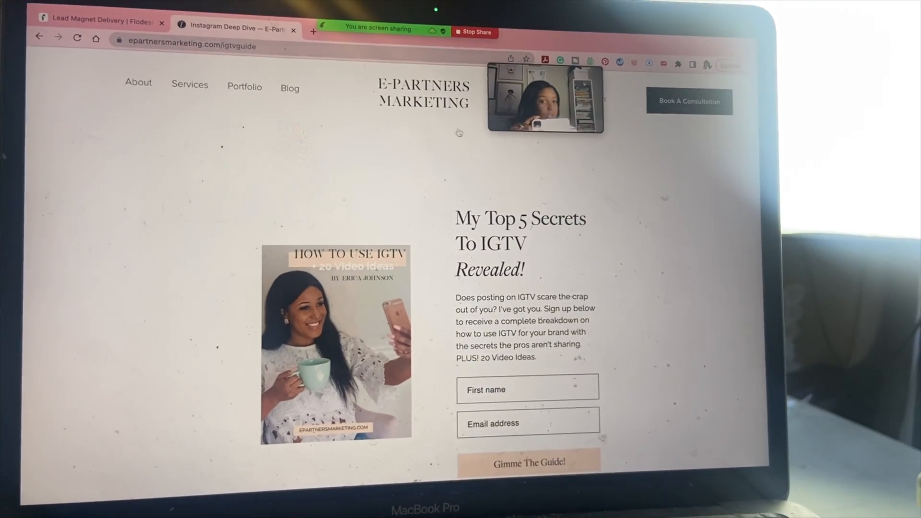
scroll(down, 3)
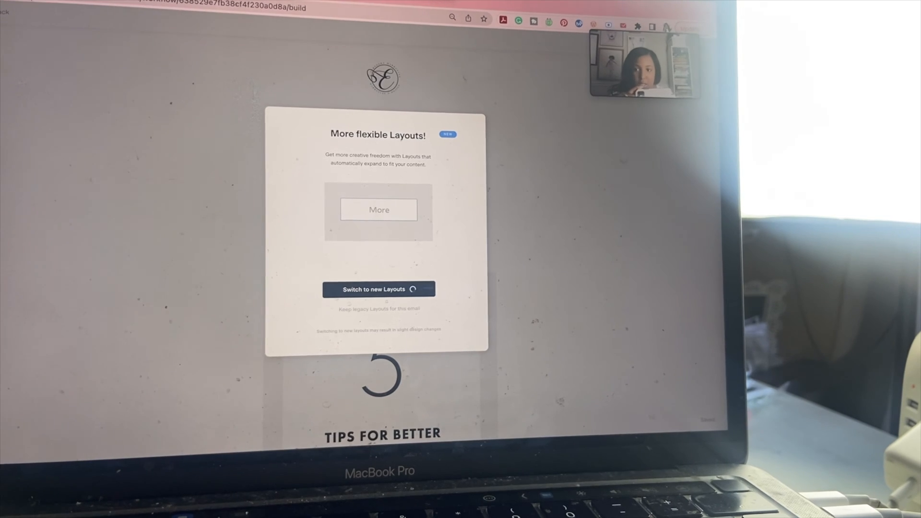
Dismiss the layouts prompt and open the freebie email in the design editor.
click(379, 289)
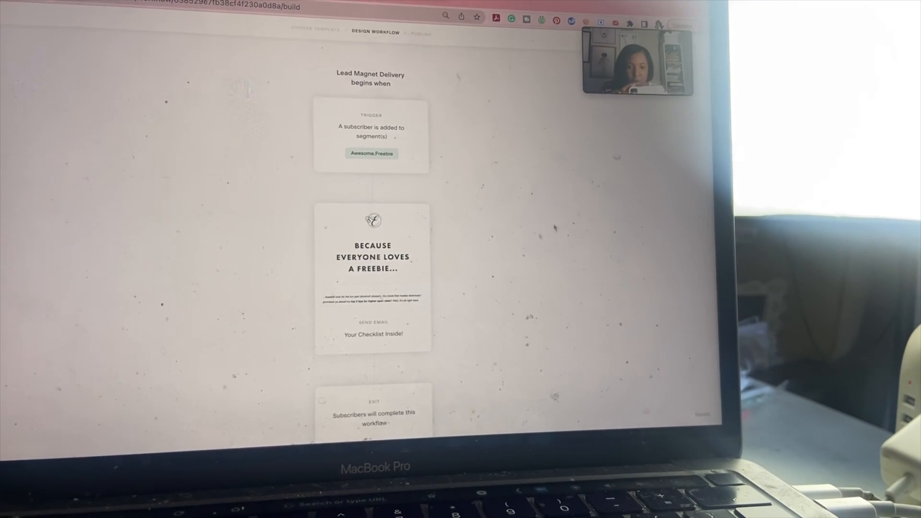
click(372, 276)
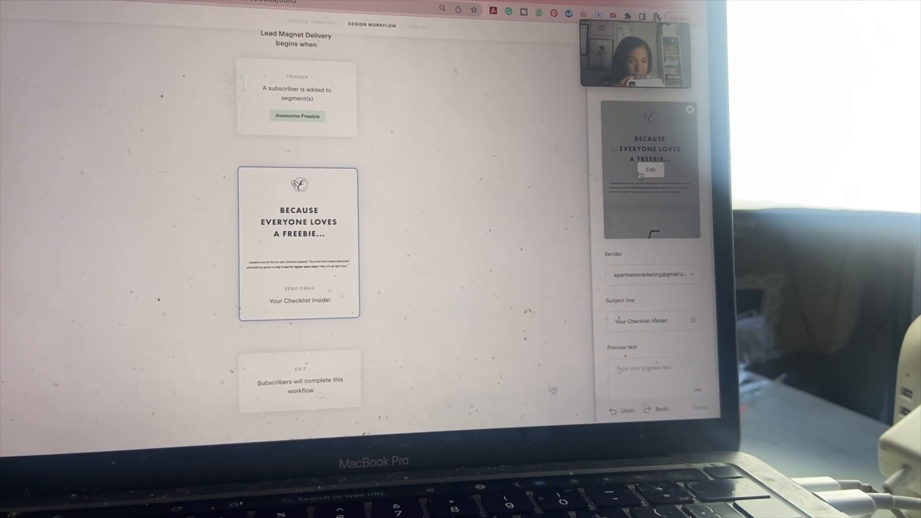
click(649, 169)
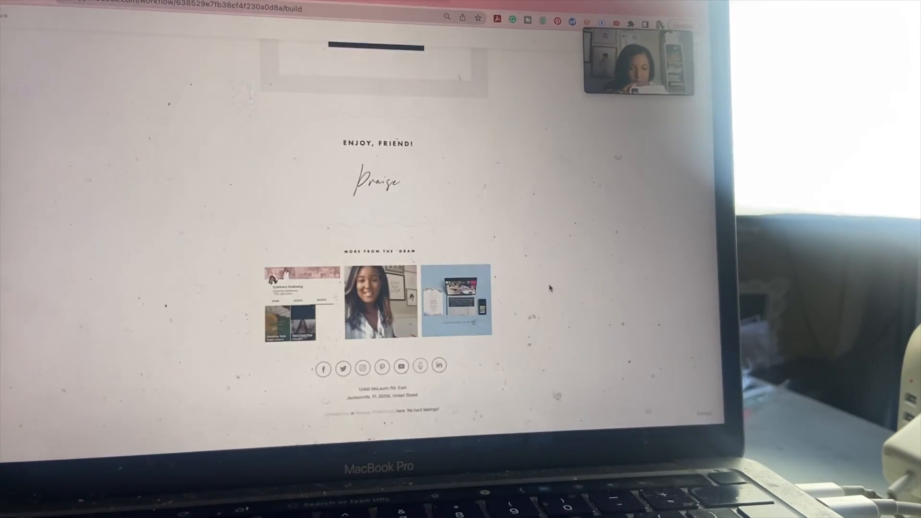
scroll(up, 3)
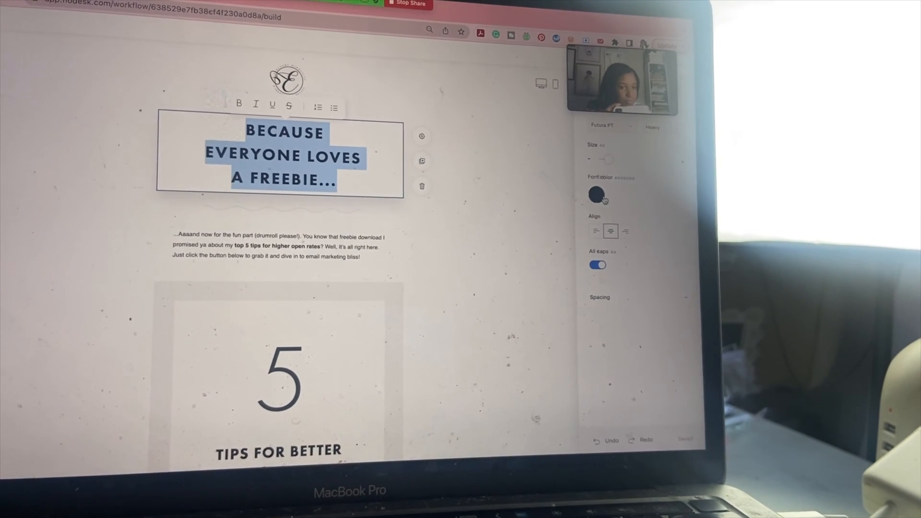
Switch the freebie headline to a serif font and select the button's background colour.
click(605, 140)
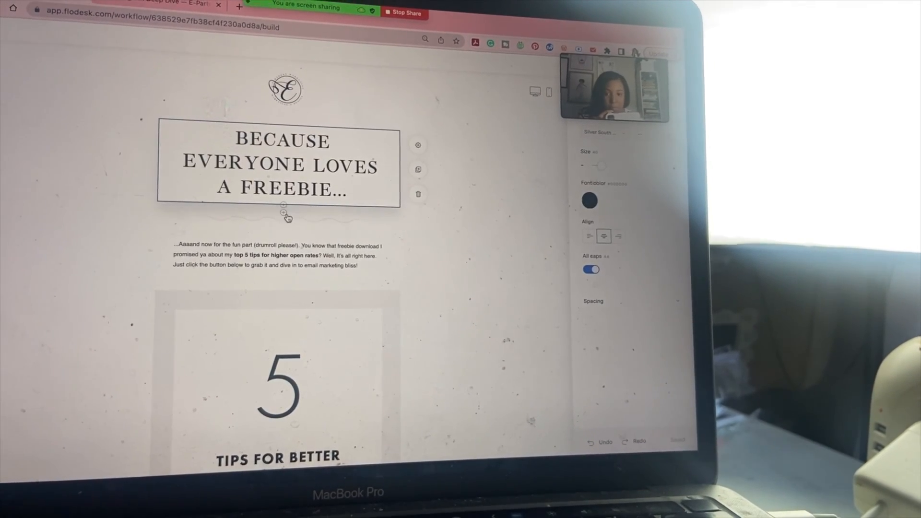
scroll(down, 3)
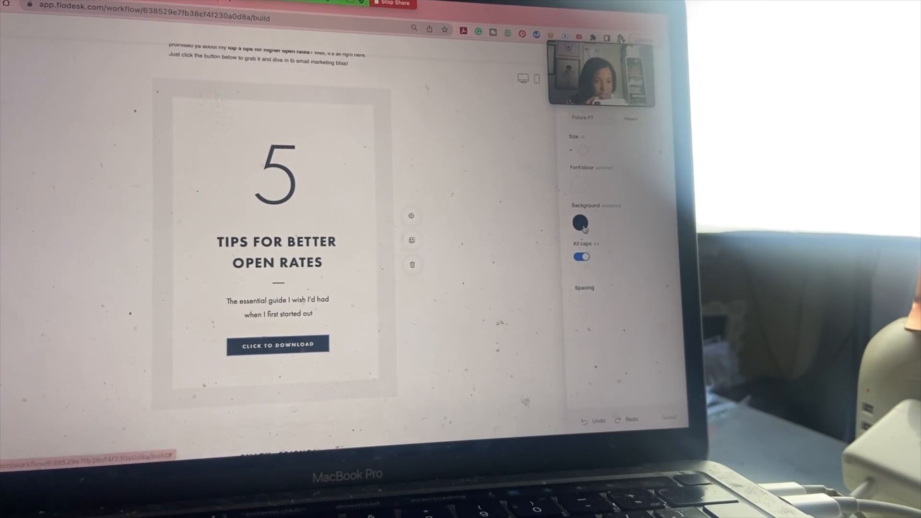
click(581, 222)
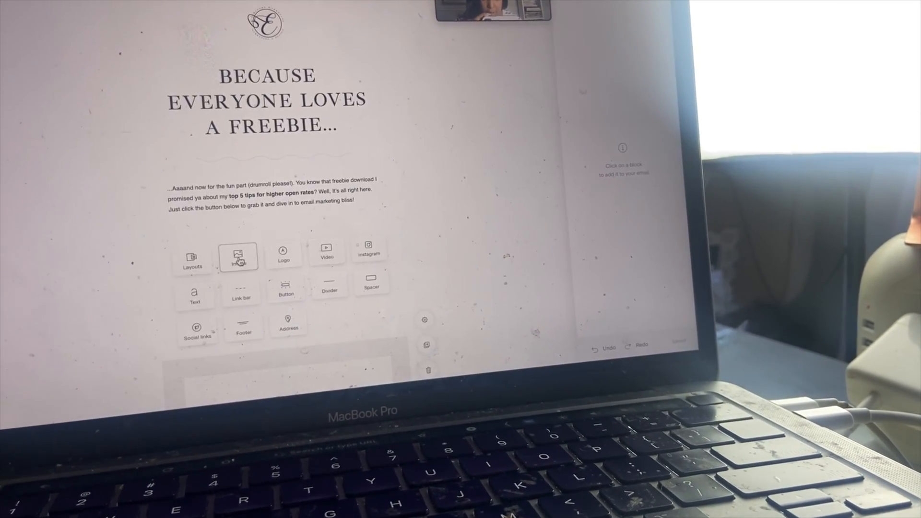
Add an image block below the email's intro text.
click(239, 255)
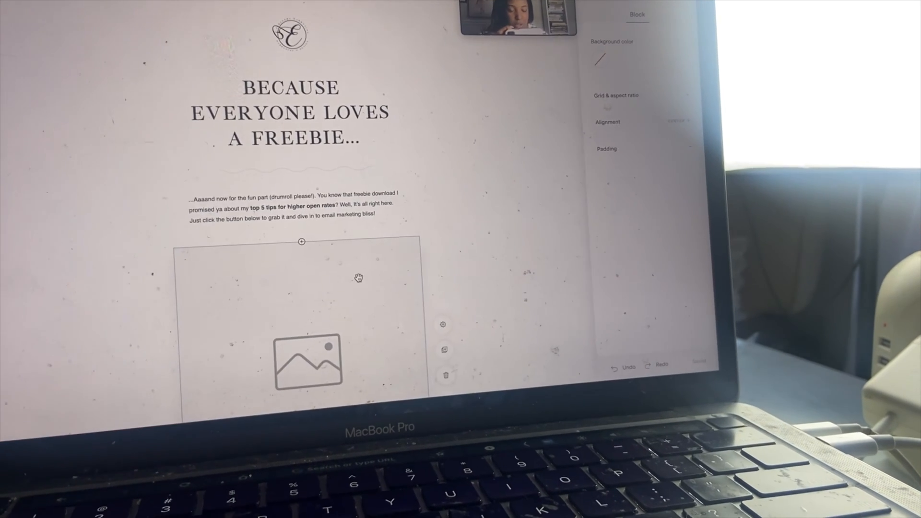
click(302, 360)
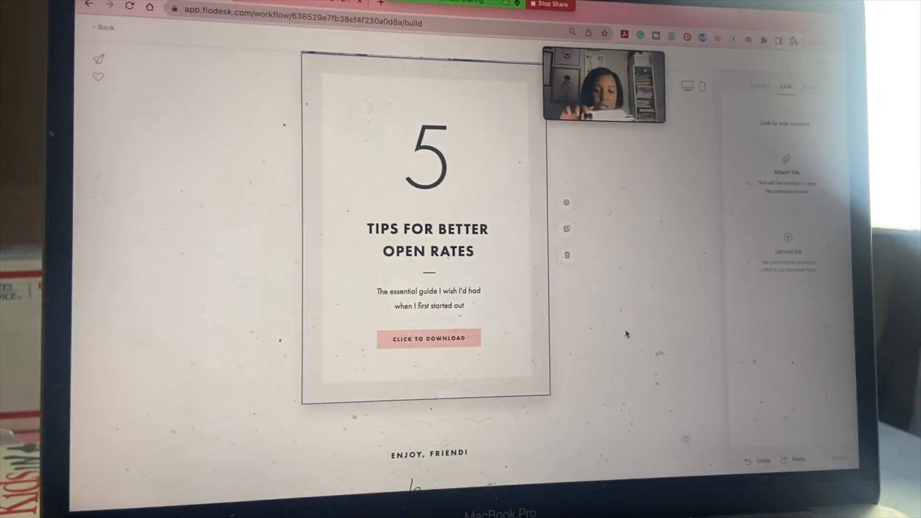
Inspect the signature's line and letter spacing and the email's global styles.
scroll(down, 3)
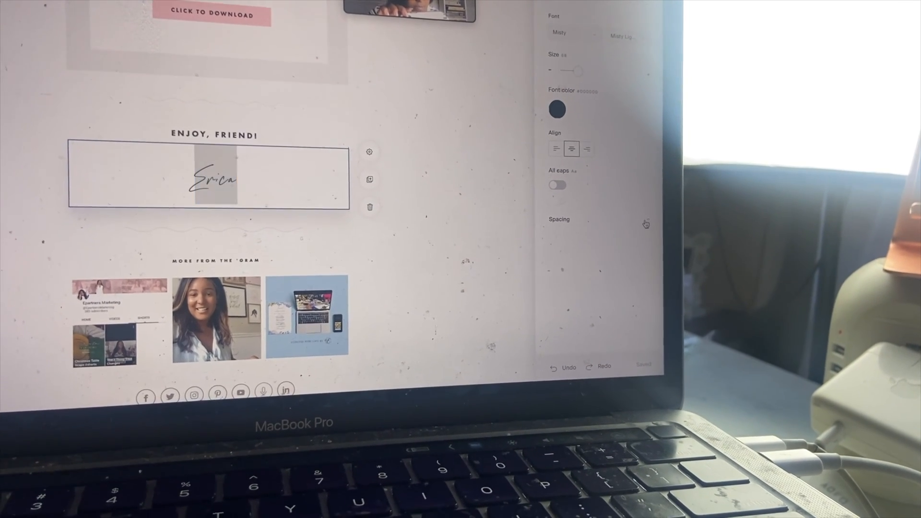
click(558, 219)
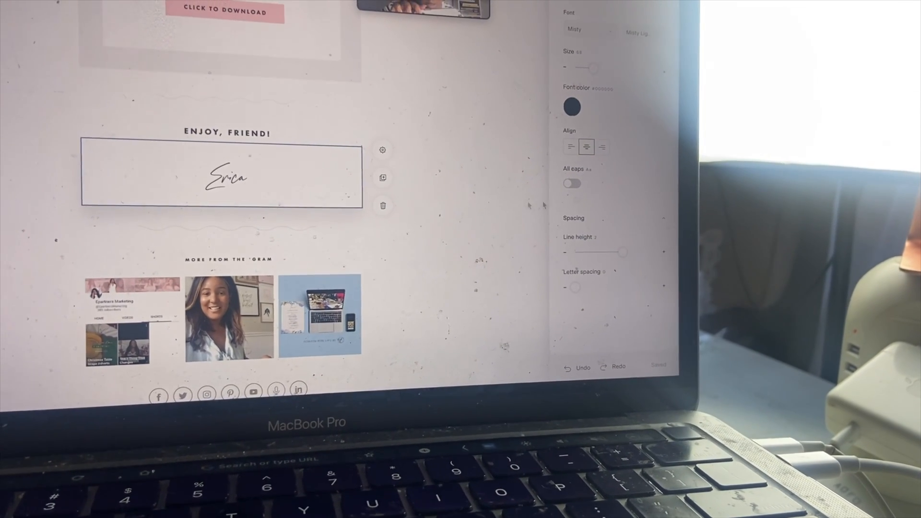
click(589, 29)
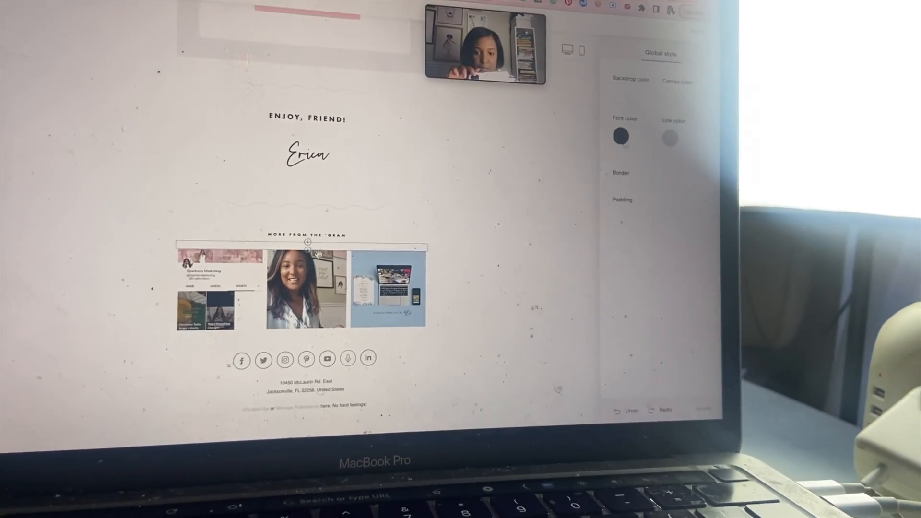
Insert a button block beneath the checklist cover image.
scroll(up, 3)
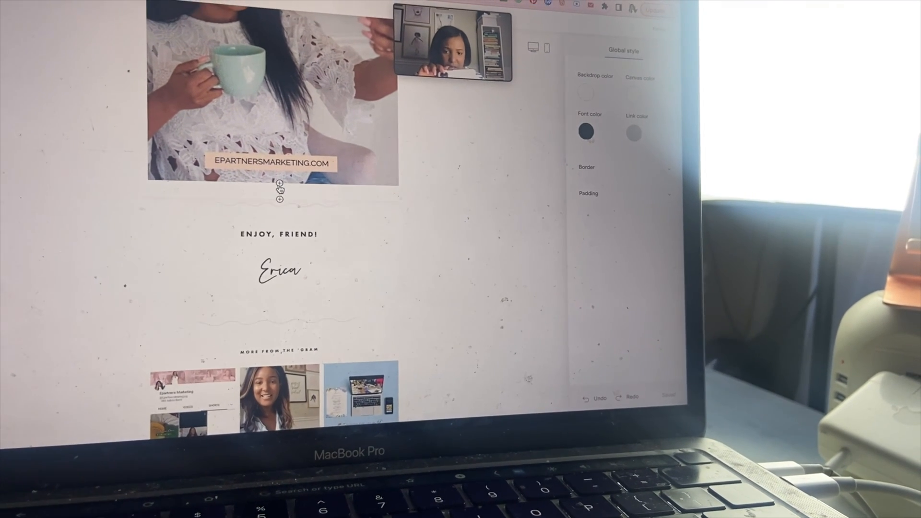
click(280, 188)
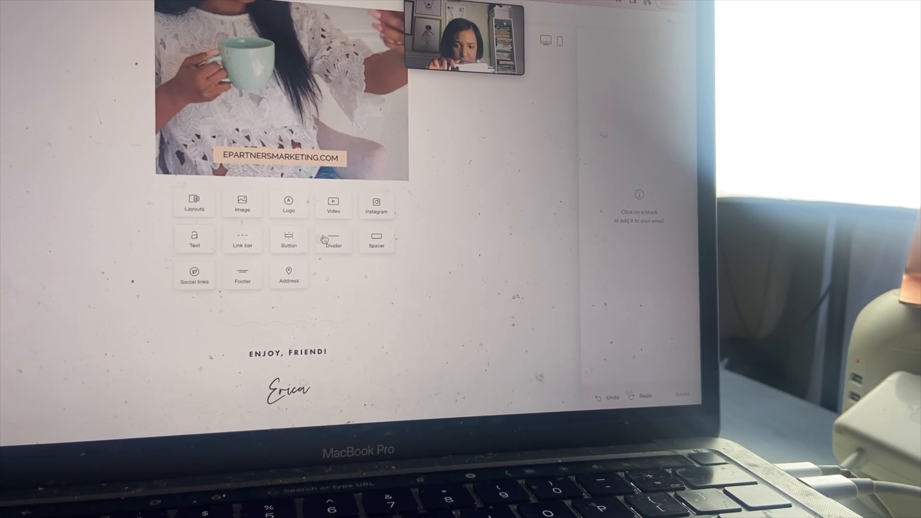
click(288, 238)
text(DOWNLOAD)
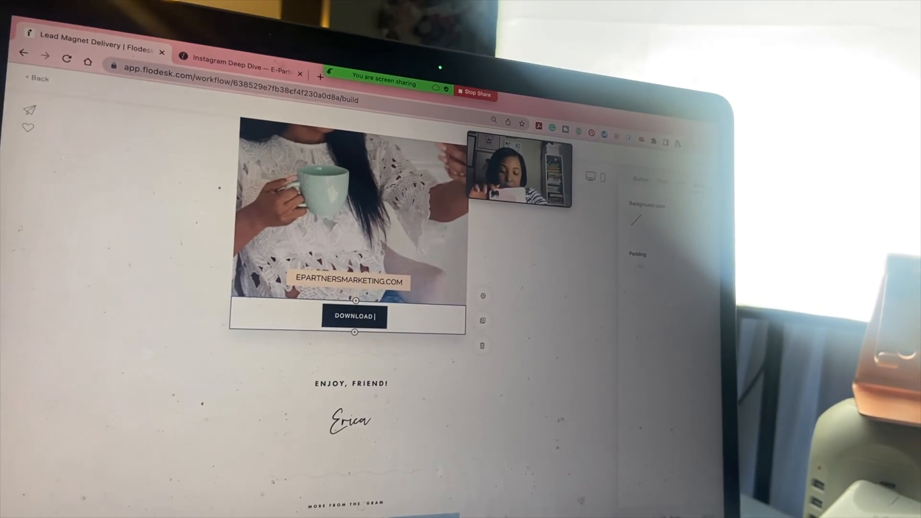
Relabel the button 'Download the Checklist' and start uploading a PDF checklist as its link.
text(THE CHECKLIST)
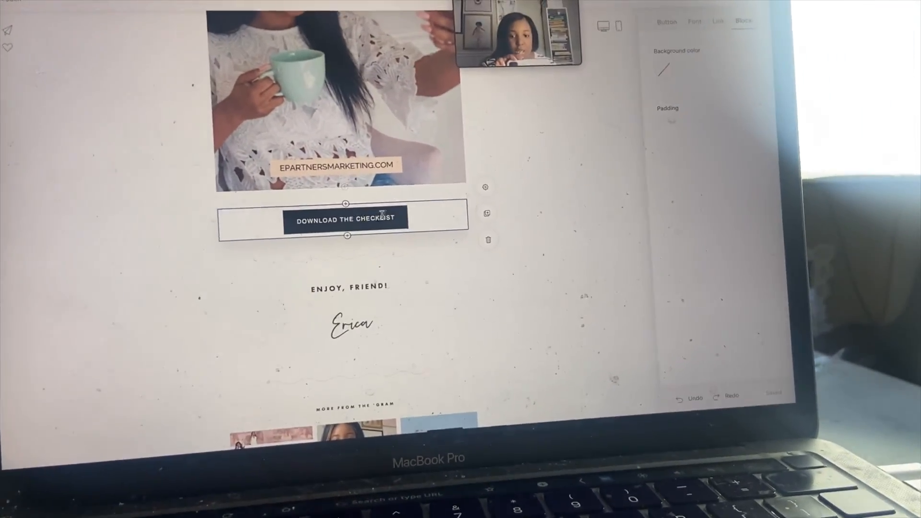
click(712, 25)
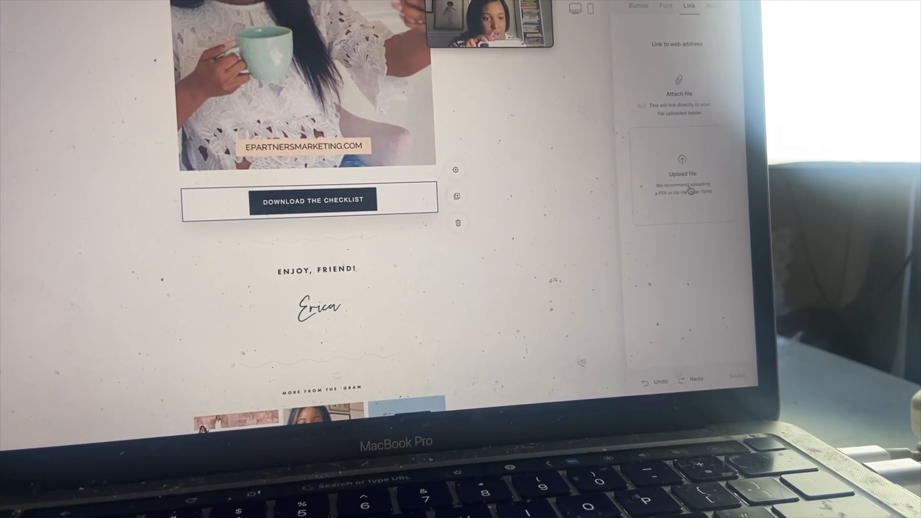
click(680, 170)
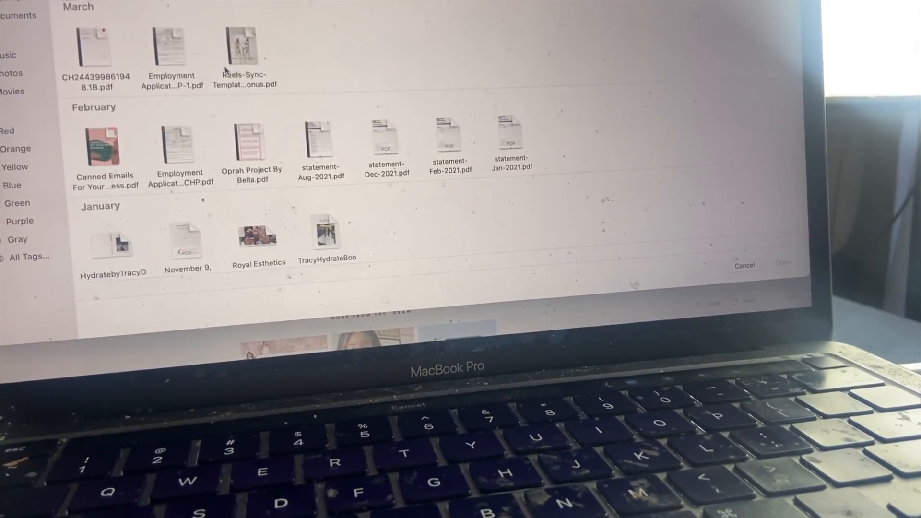
scroll(down, 3)
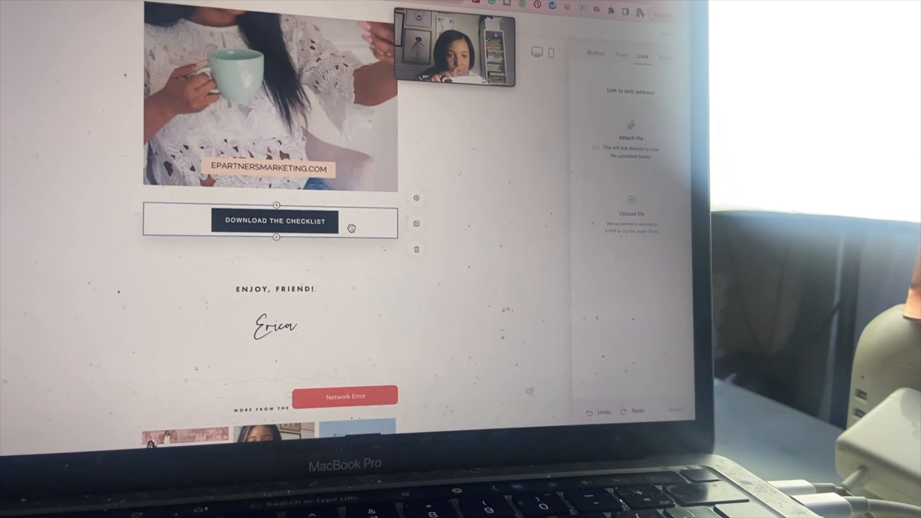
Give the checklist button a pink fill and a new text colour.
click(597, 54)
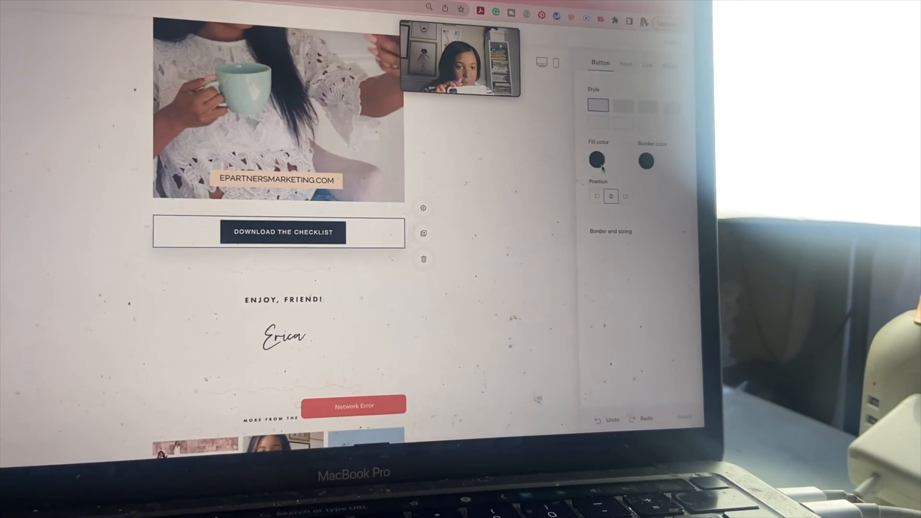
click(606, 159)
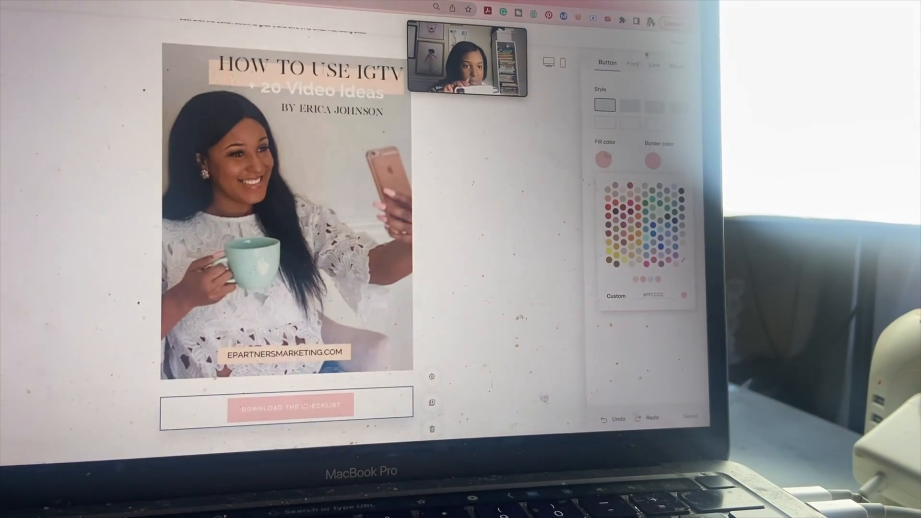
click(628, 45)
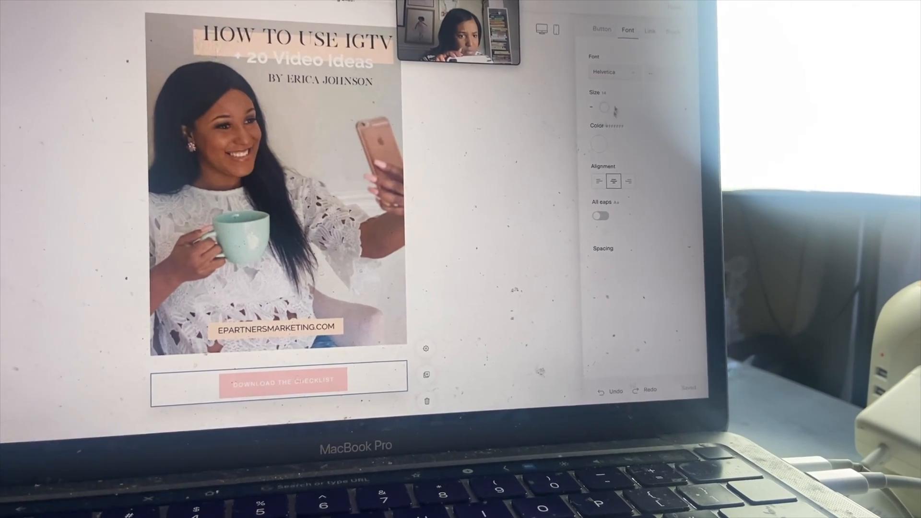
click(598, 144)
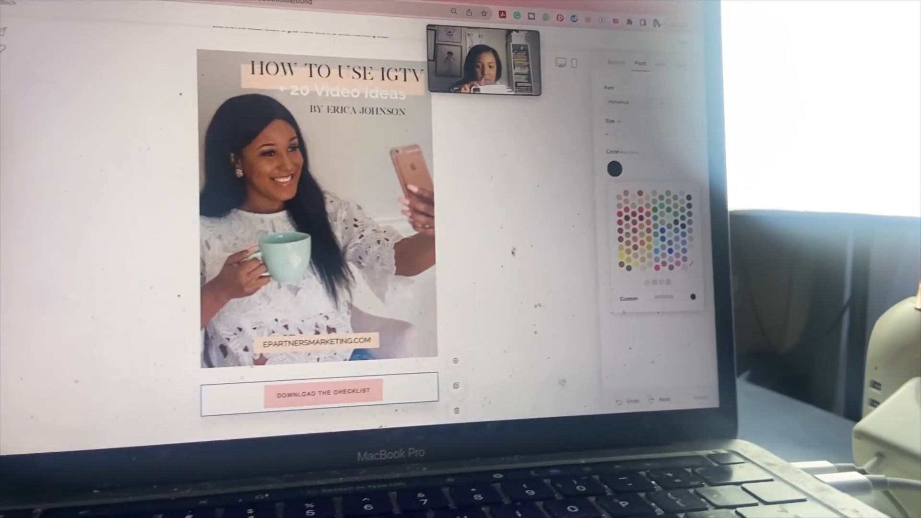
scroll(up, 3)
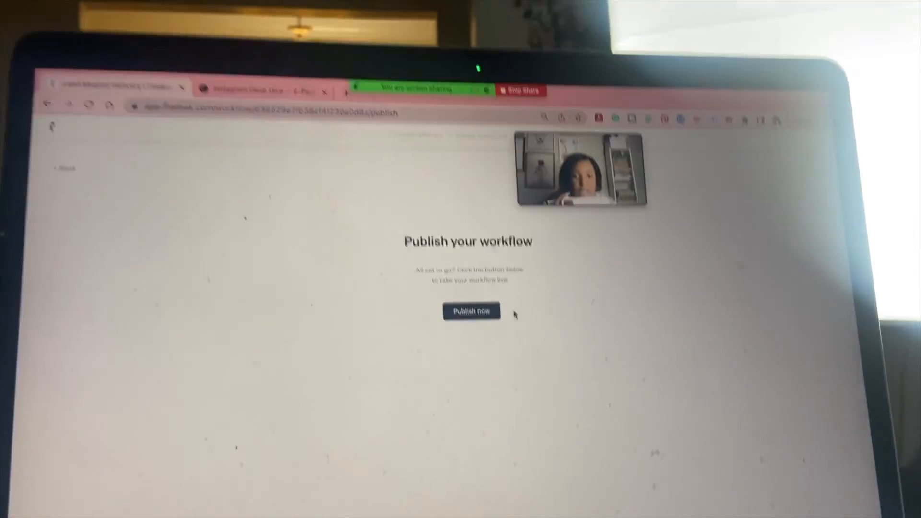
Publish the Lead Magnet Delivery workflow, then go to the Forms list.
click(471, 311)
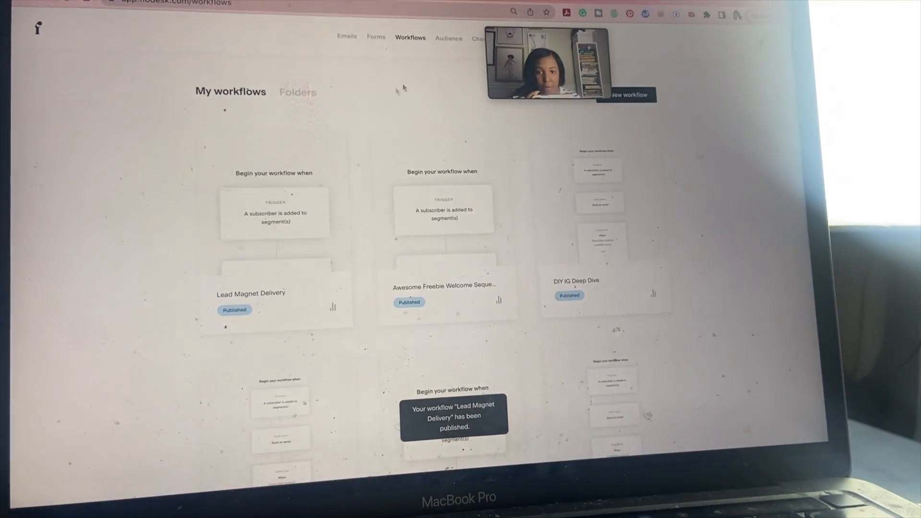
click(375, 36)
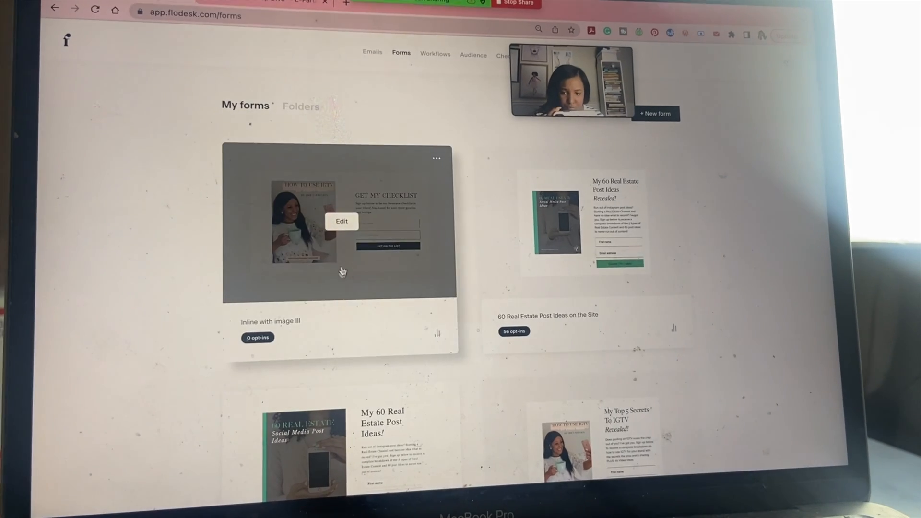
Edit the Inline with image III form and turn its Get On The List button pink.
click(341, 222)
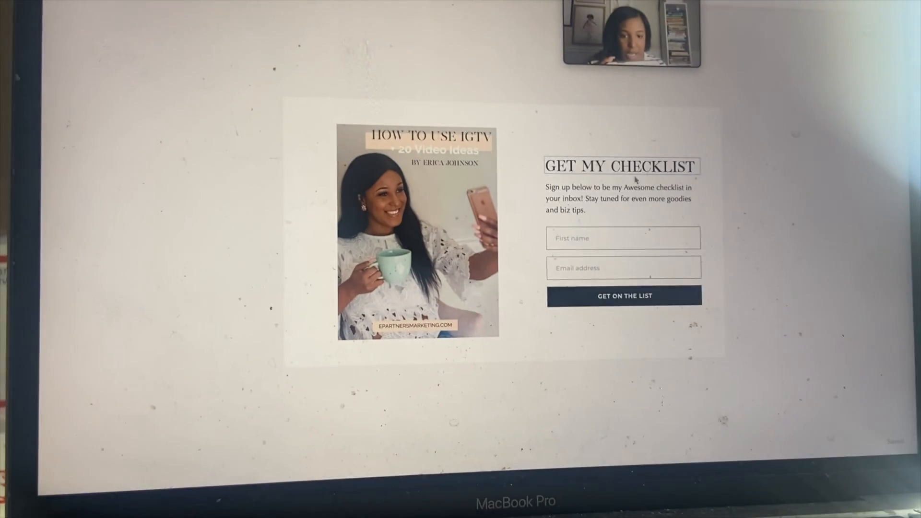
click(620, 198)
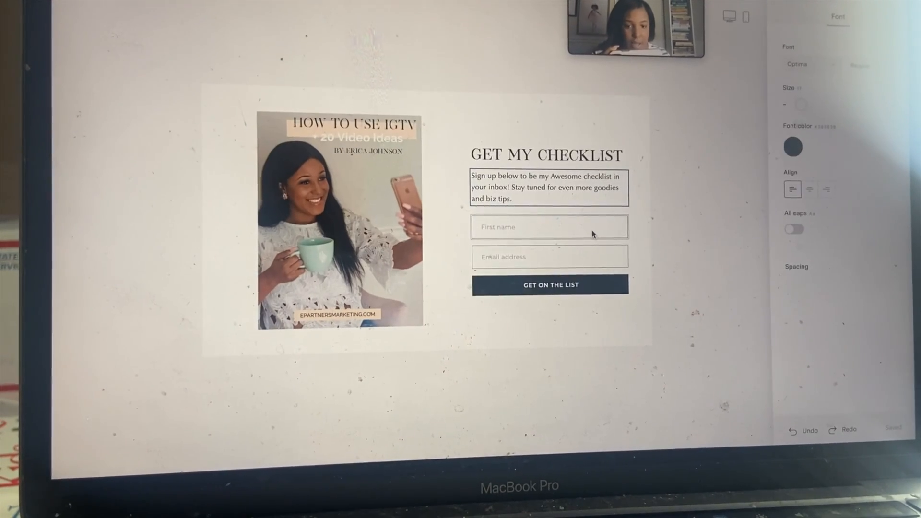
click(548, 227)
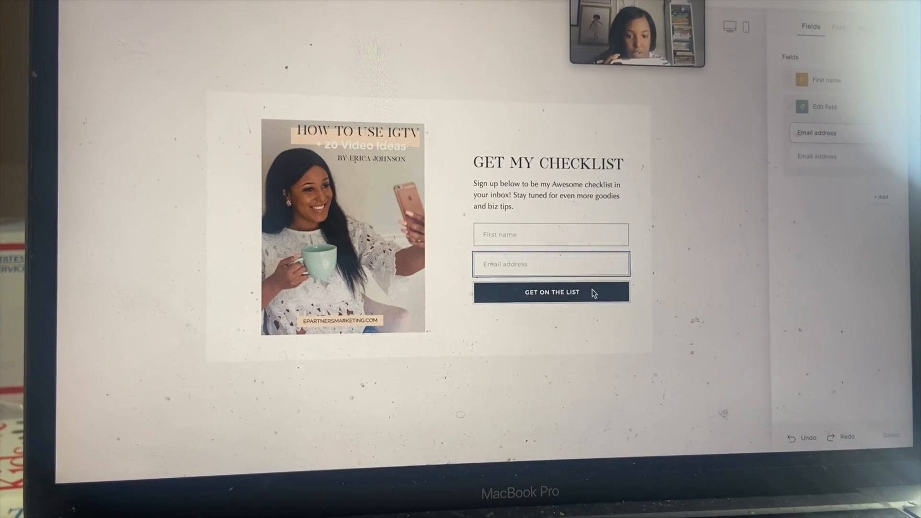
click(551, 292)
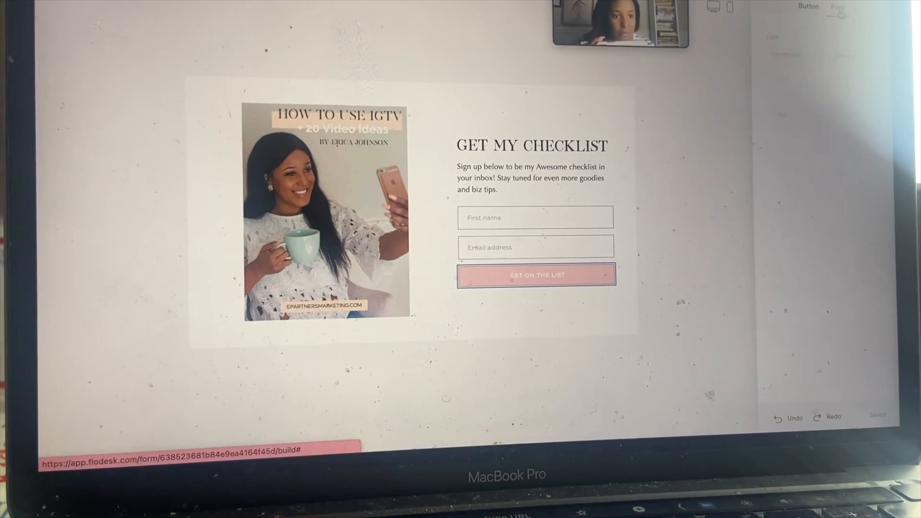
click(836, 10)
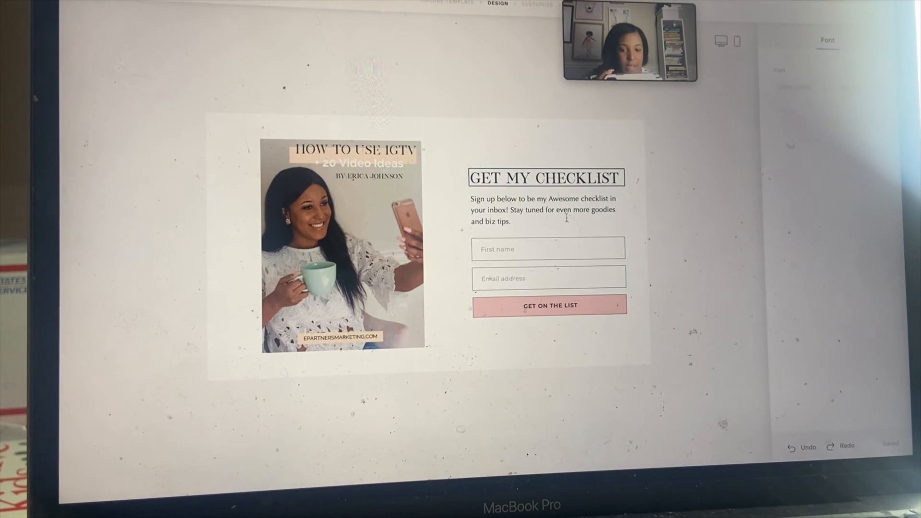
Adjust the First name field's border style and proceed to the Customize step.
click(548, 249)
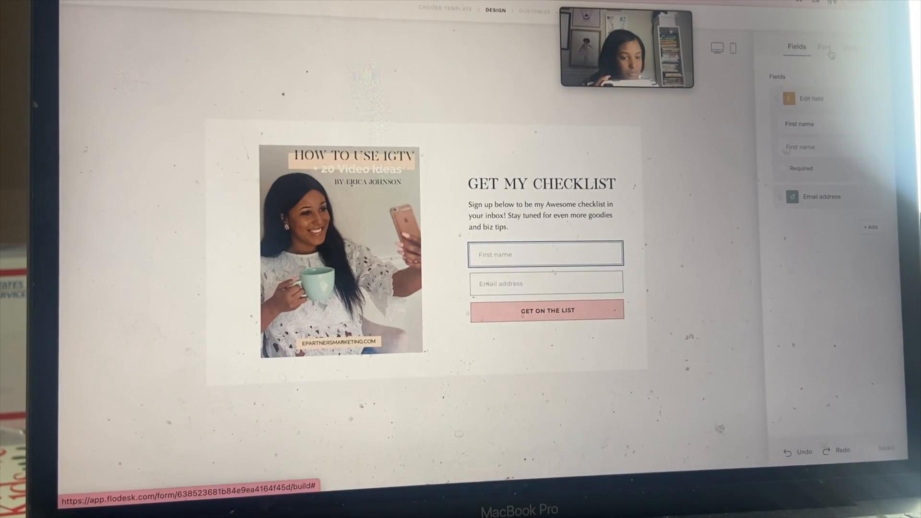
click(838, 33)
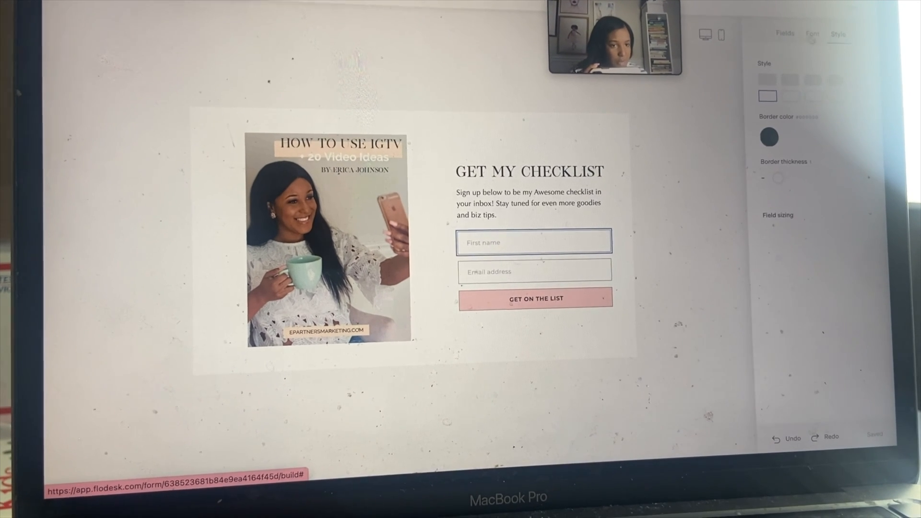
click(786, 34)
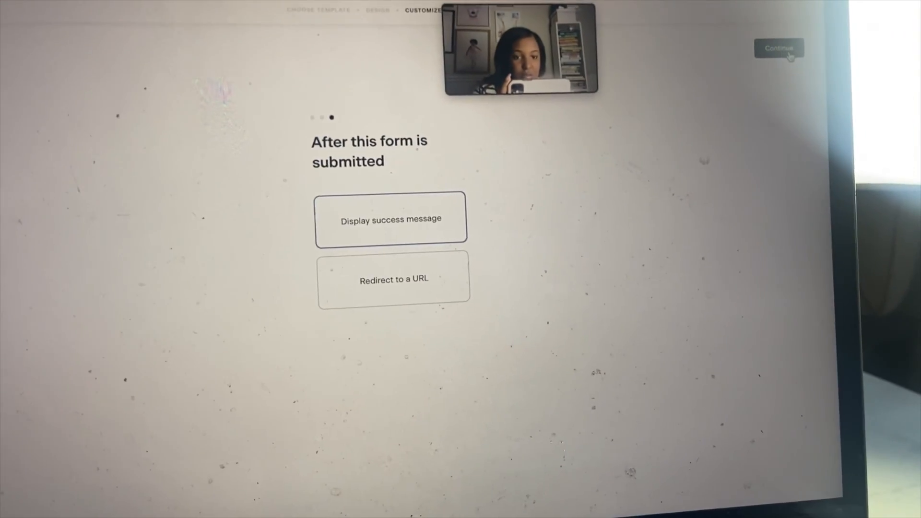
Keep 'Display success message' as the after-submission action and continue.
click(779, 48)
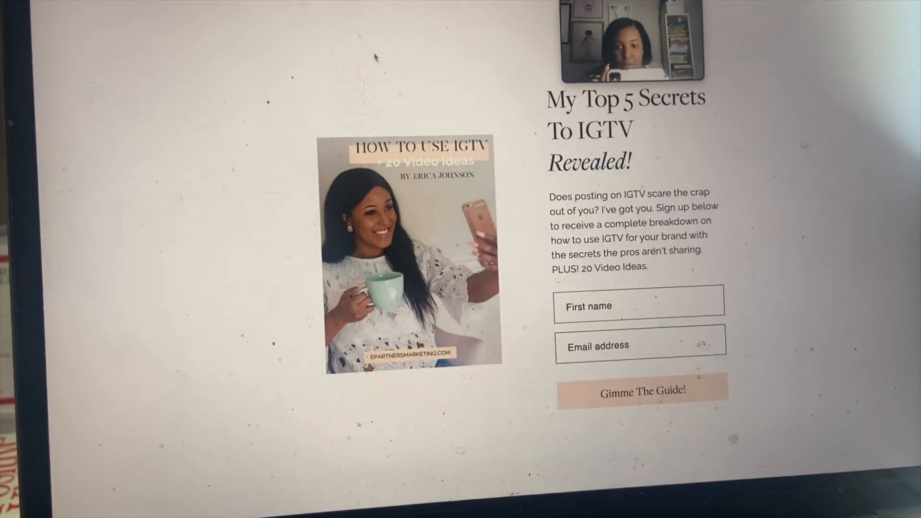
scroll(up, 3)
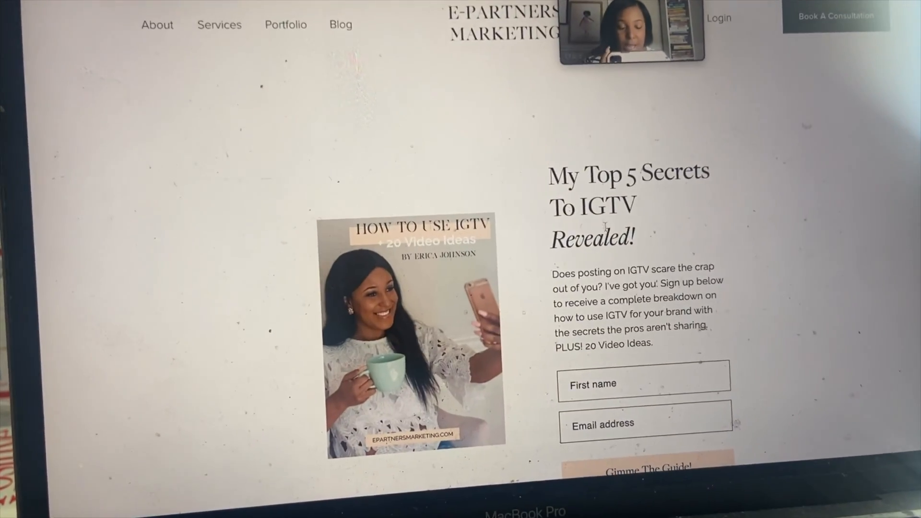
scroll(down, 3)
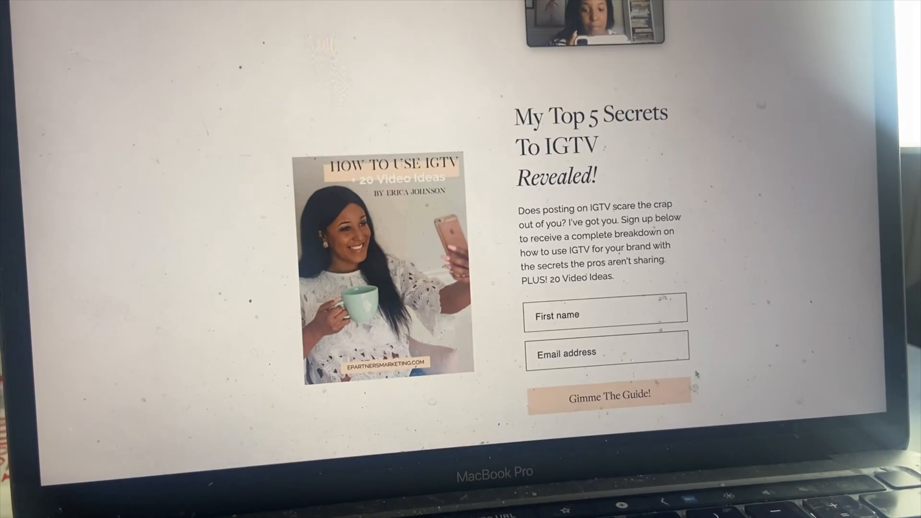
scroll(down, 3)
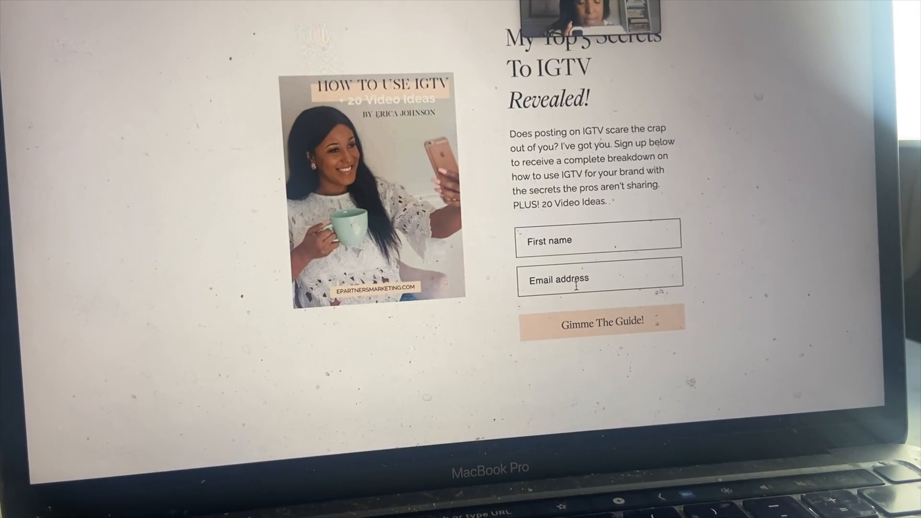